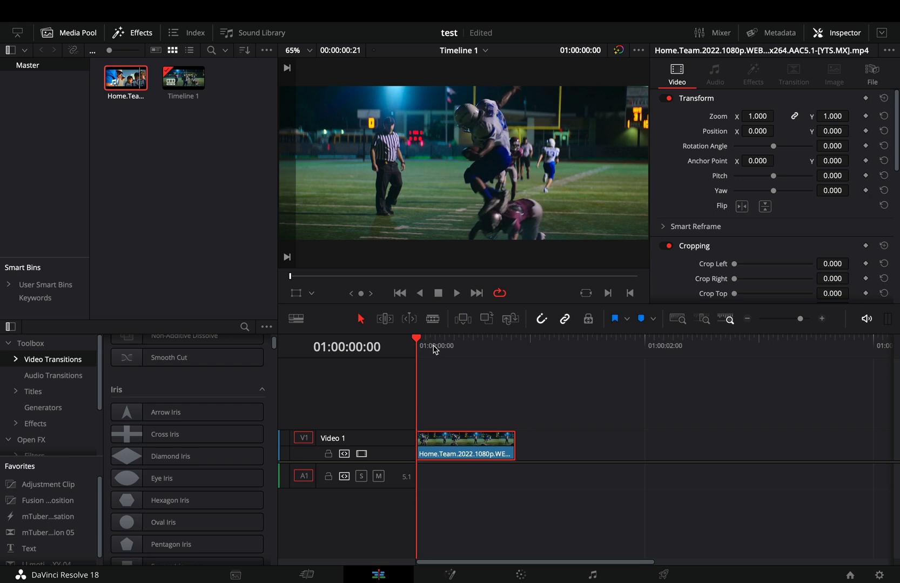
Step: Change the football clip's speed to 5% through Change Clip Speed
click(517, 347)
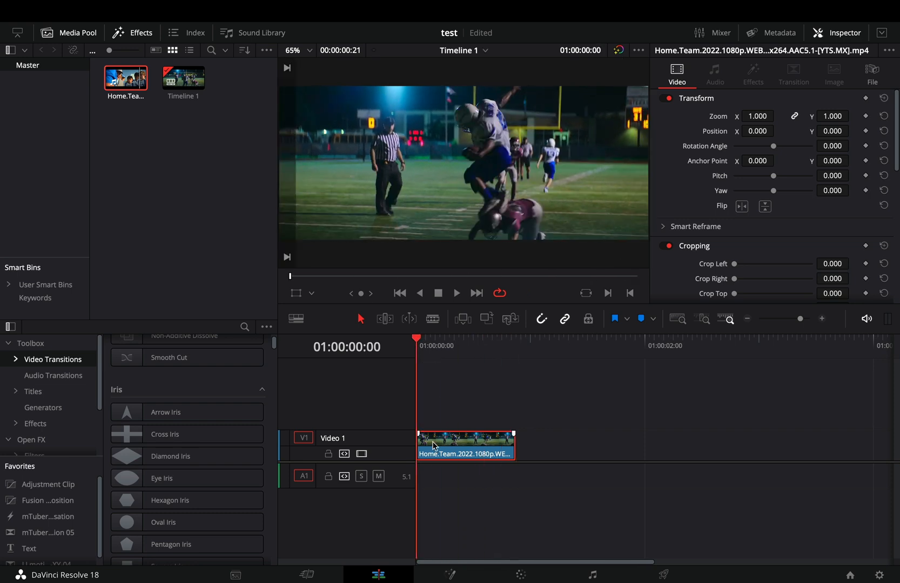
right_click(466, 447)
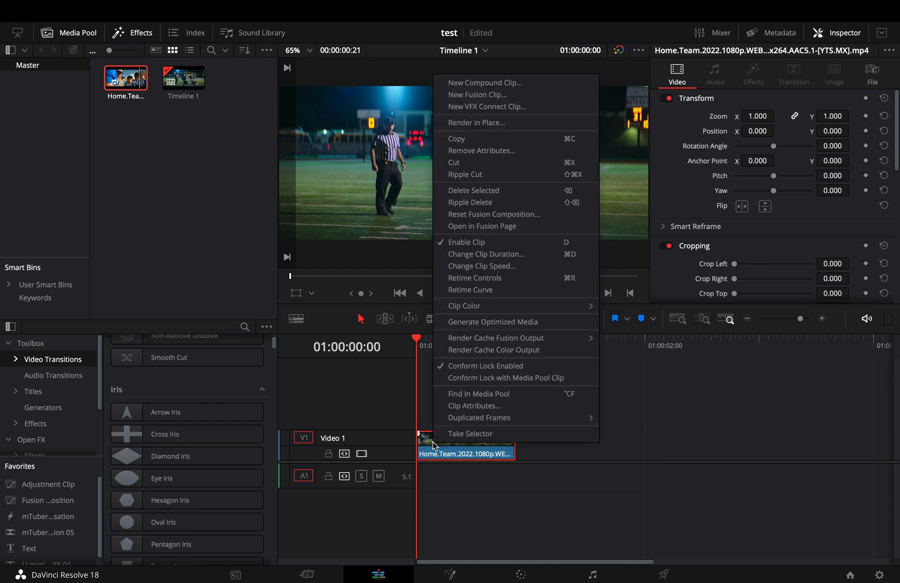
click(481, 266)
text(5)
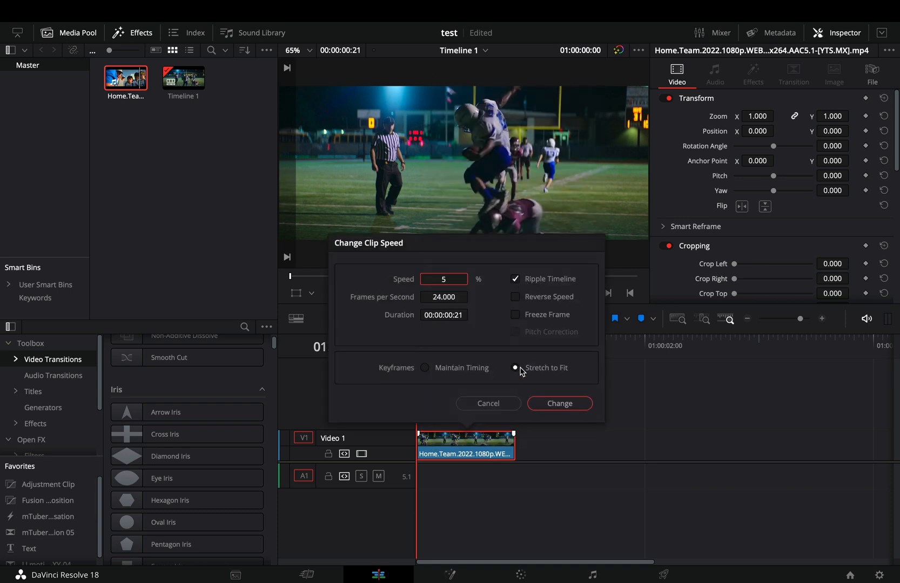
click(559, 403)
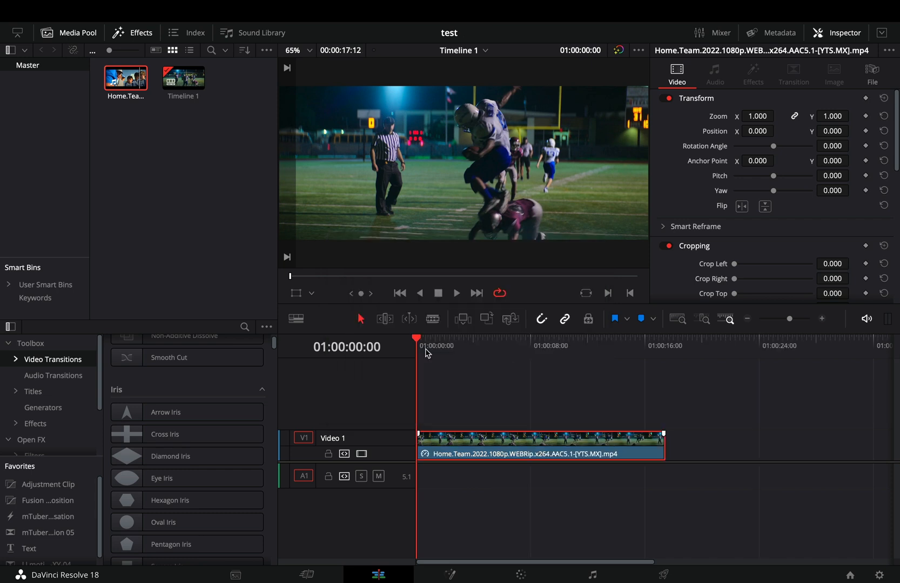
Step: Set the clip's Retime Process to Optical Flow in the Inspector and preview playback
click(457, 292)
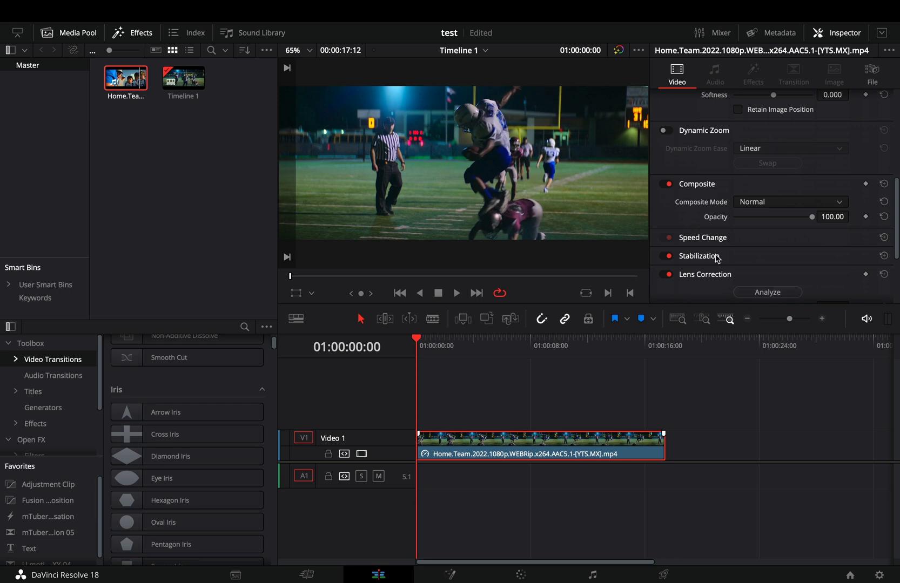
scroll(down, 3)
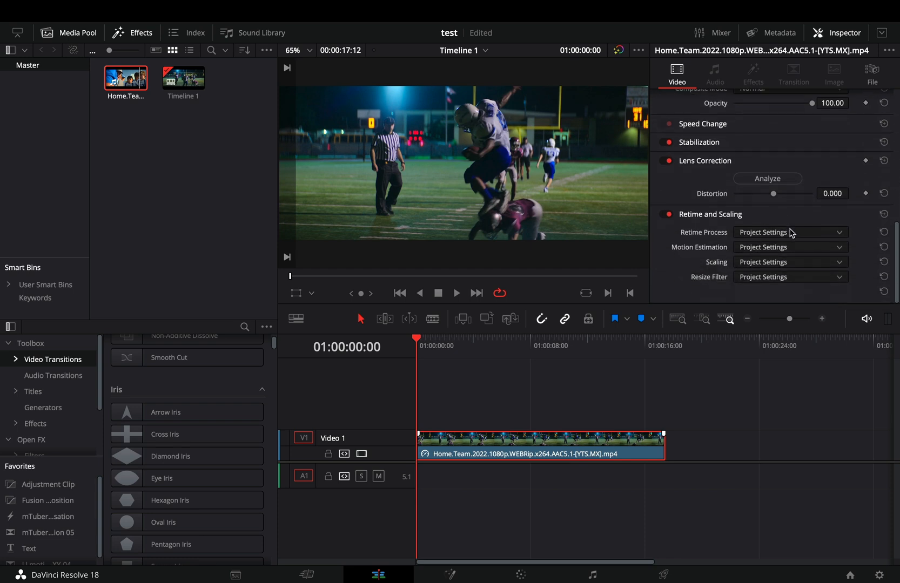
click(790, 233)
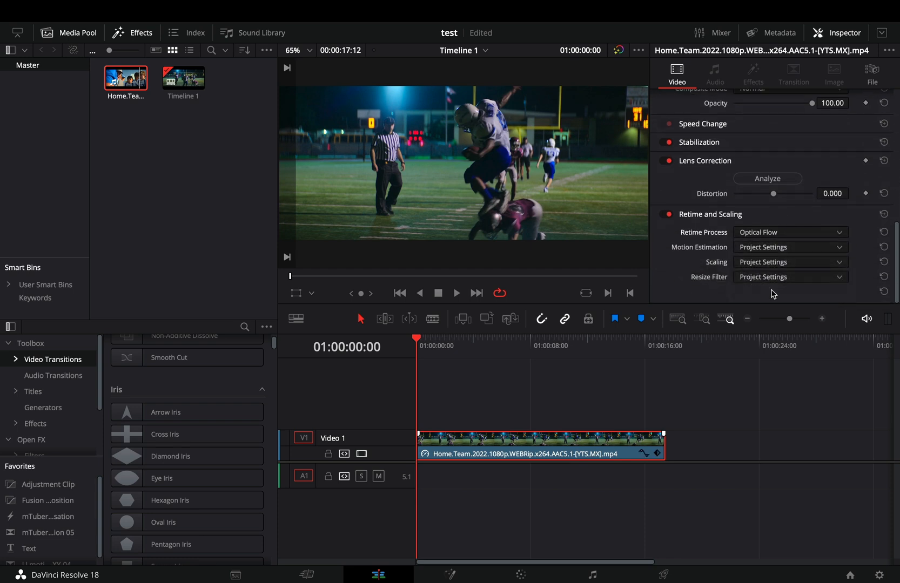
click(456, 293)
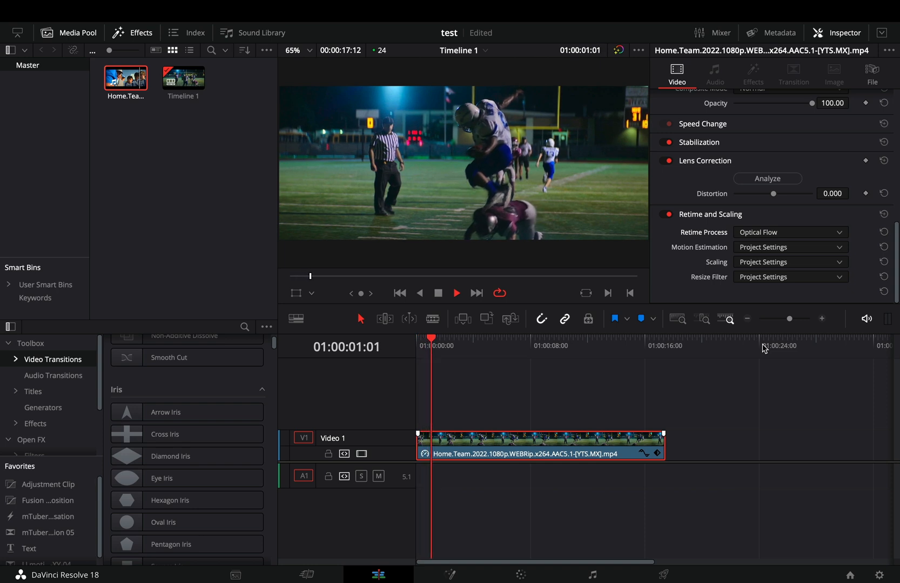
click(790, 247)
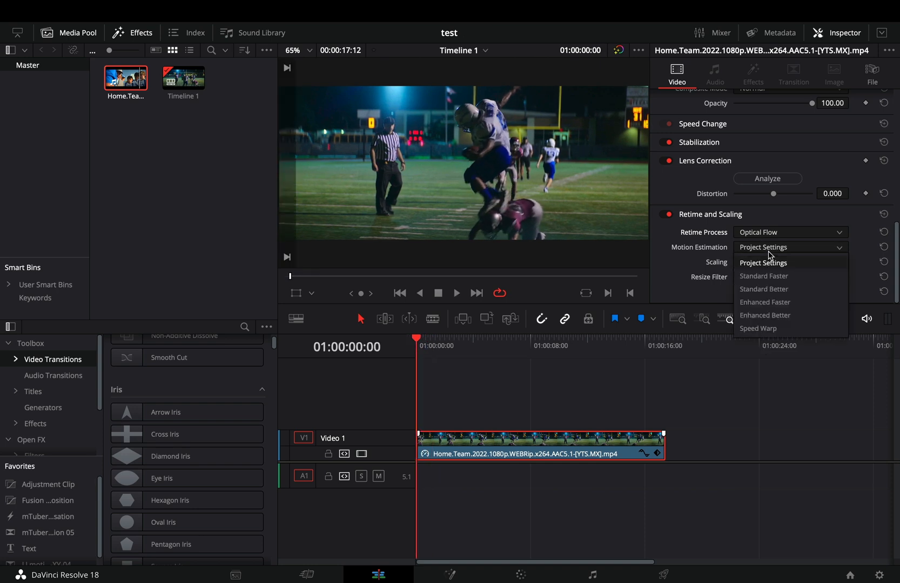
mouse_move(765, 315)
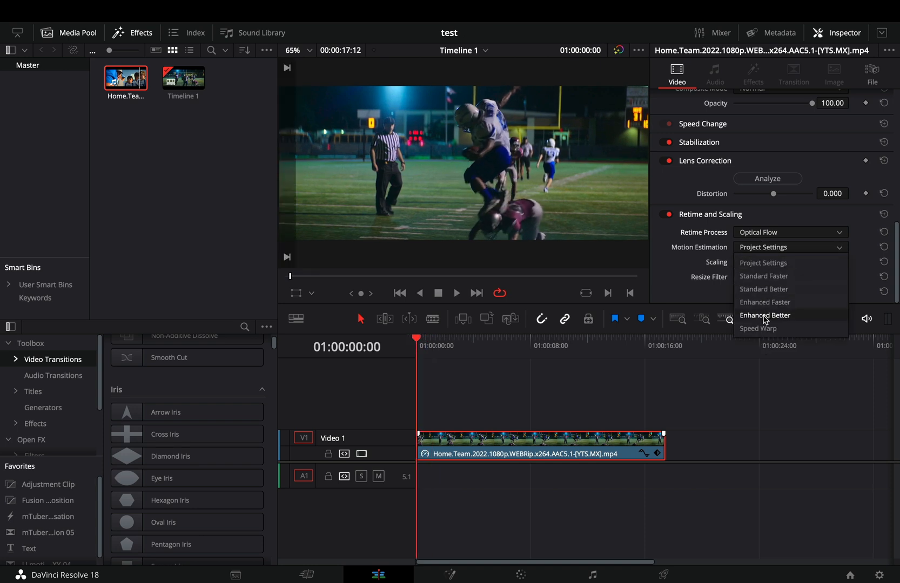
Step: Switch Motion Estimation to Speed Warp and Render in Place the football clip
click(758, 328)
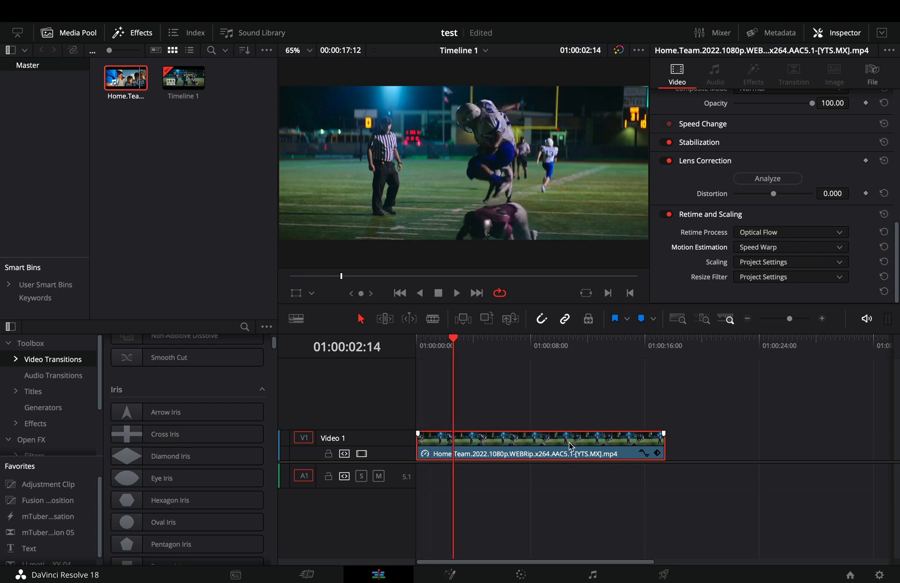
right_click(540, 446)
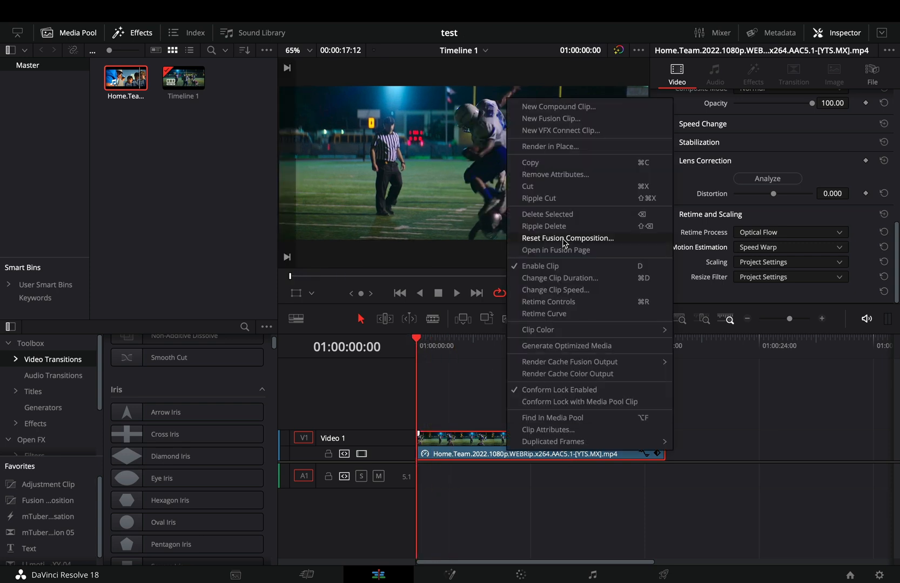
click(549, 146)
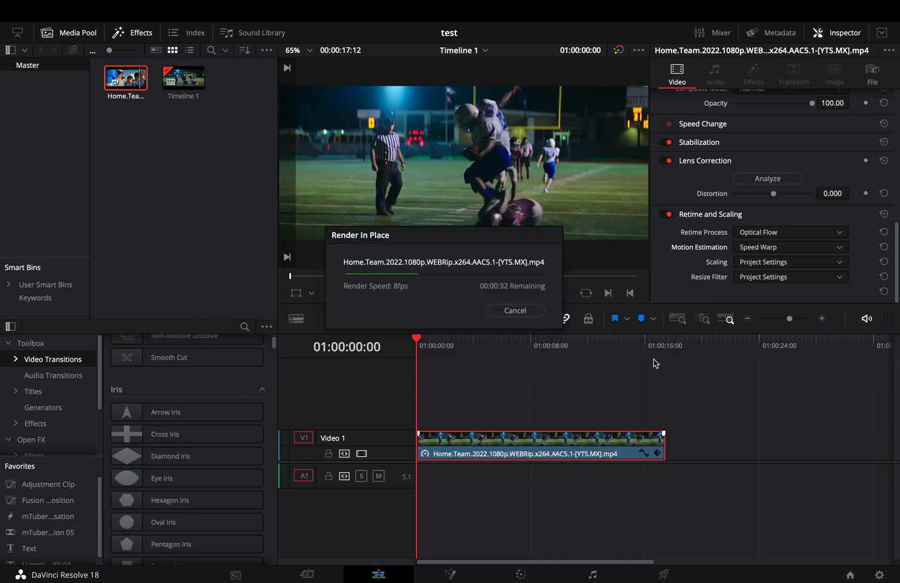